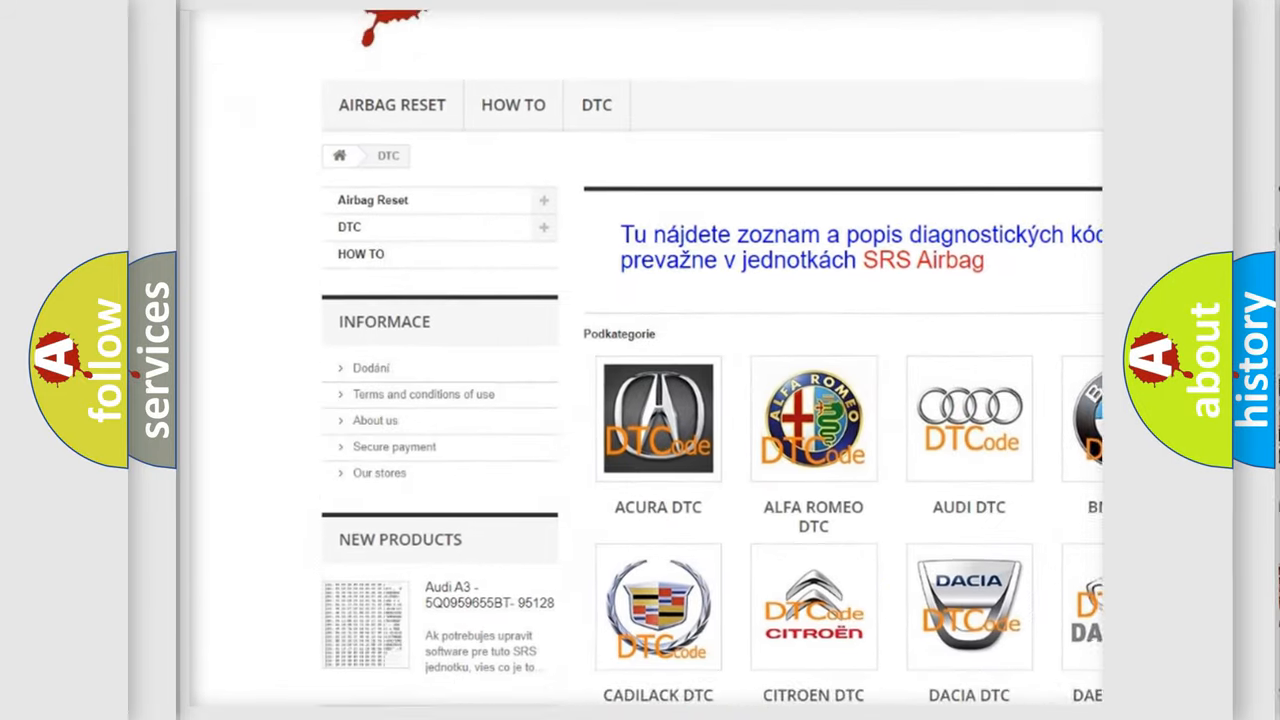
scroll("down", 3)
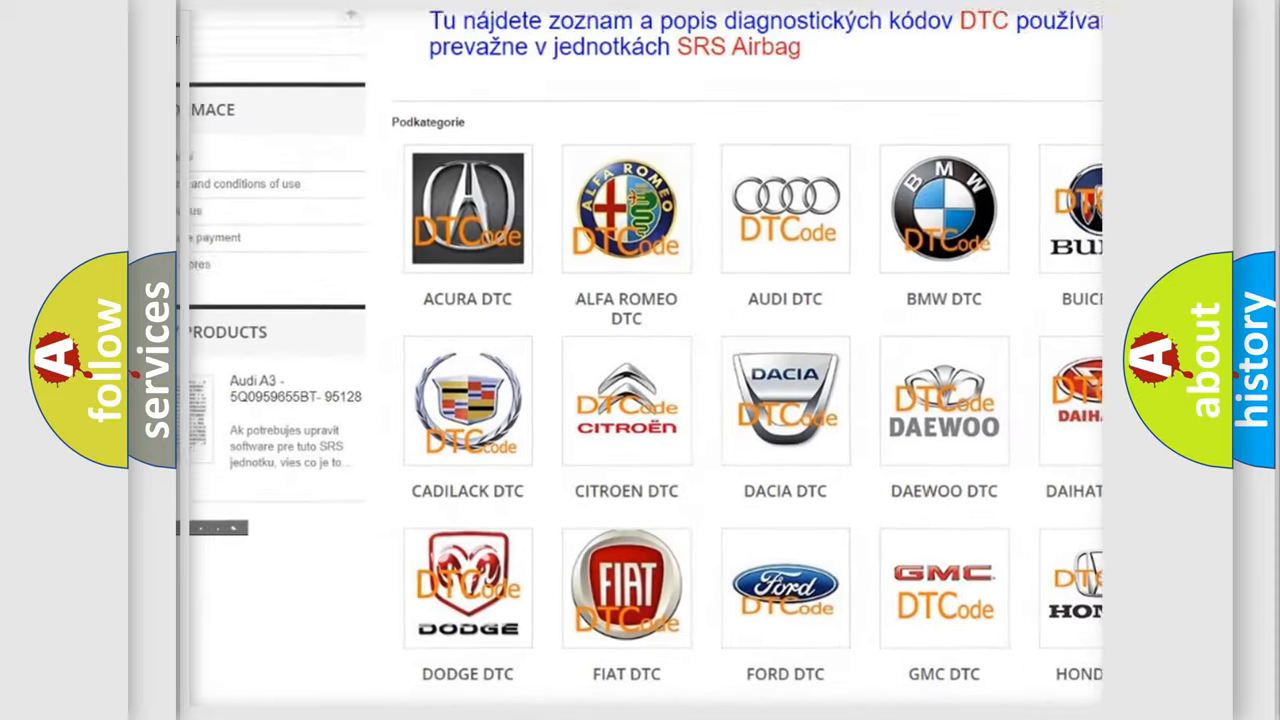
scroll("down", 3)
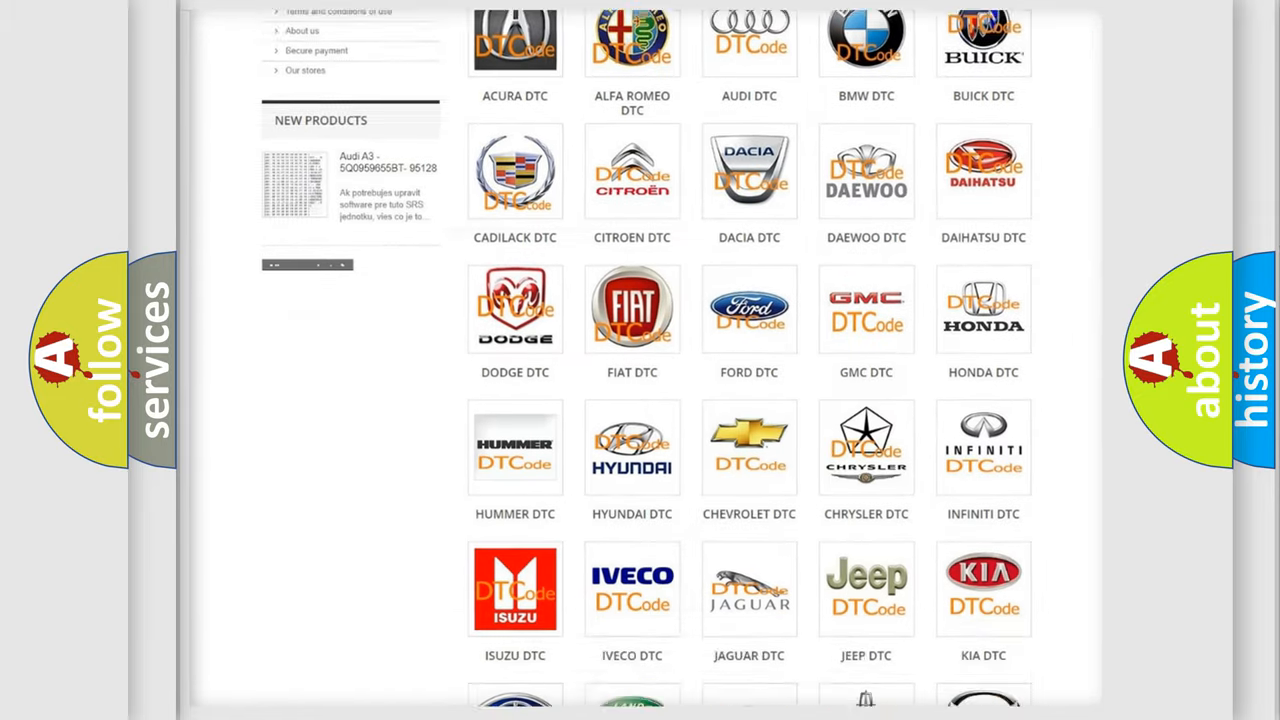
scroll("down", 3)
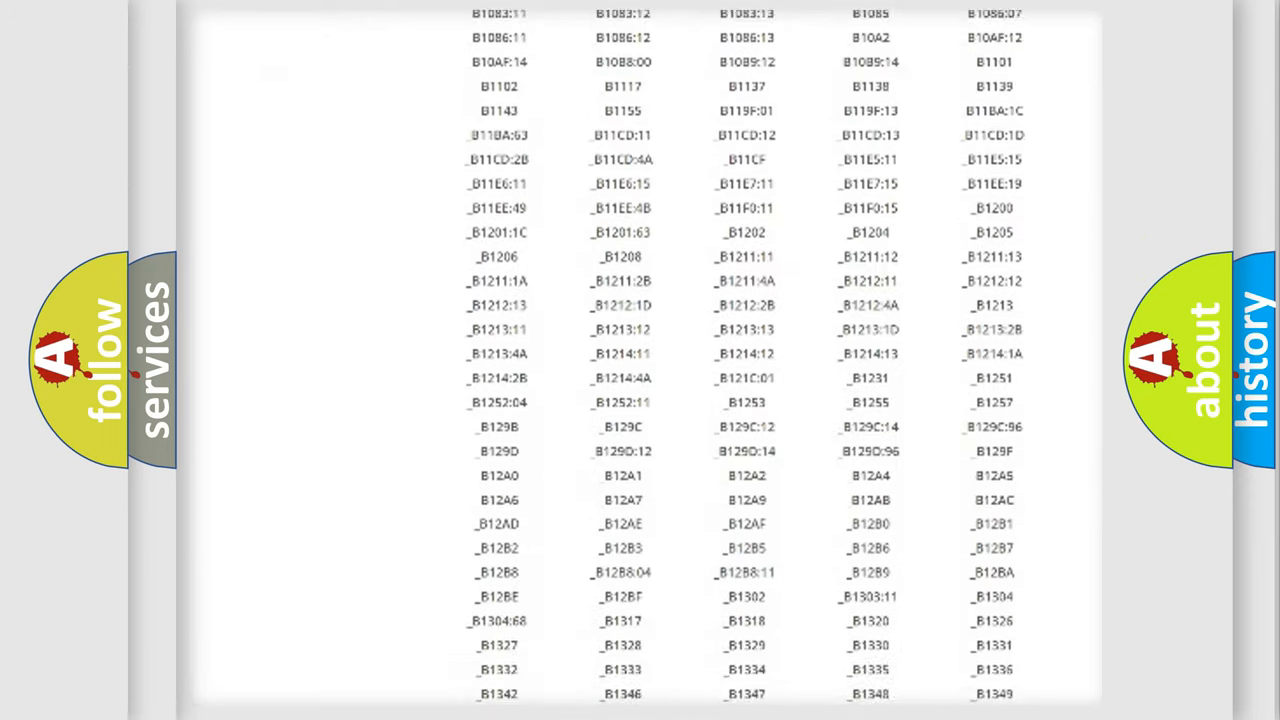
scroll("down", 3)
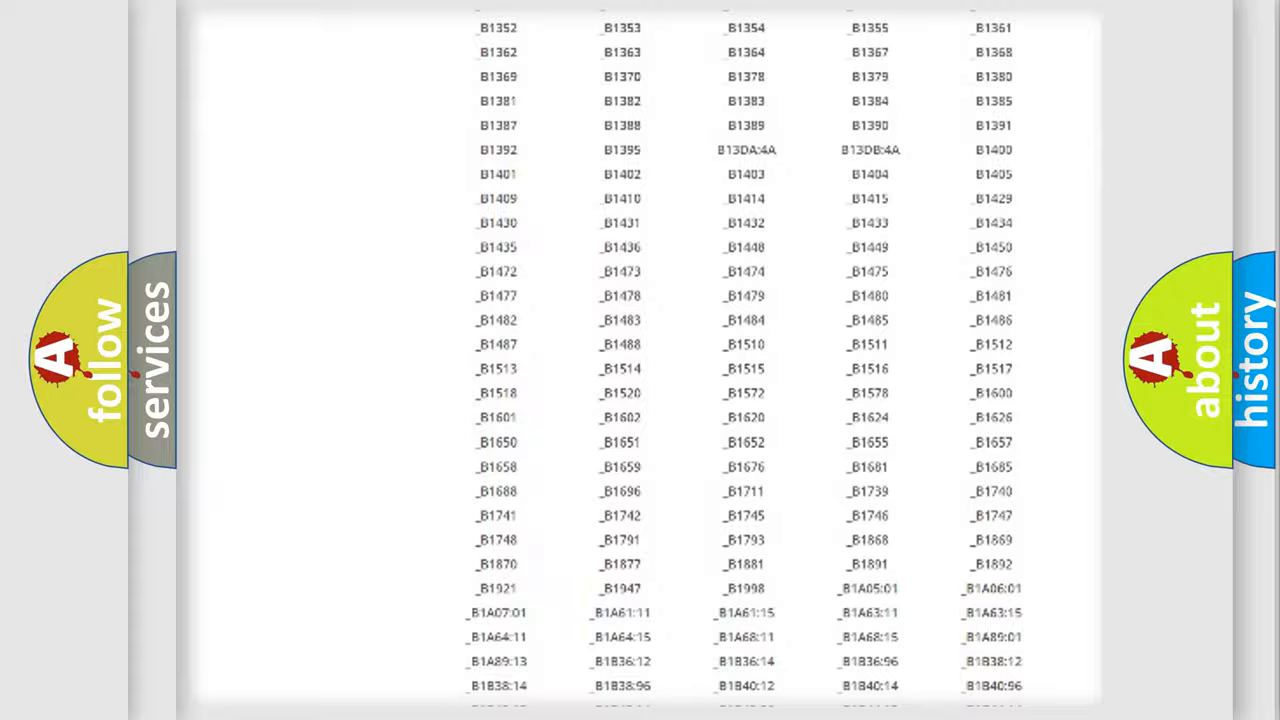